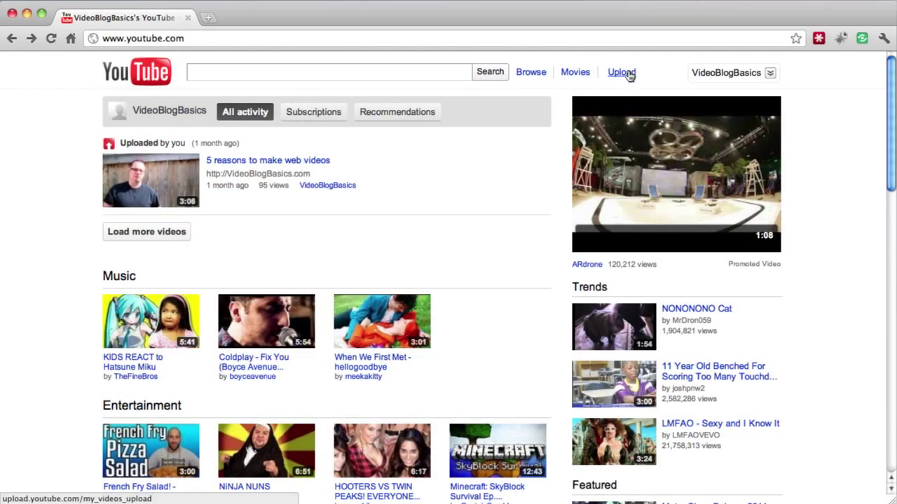
Go to the video upload page from the YouTube home page via the Upload link.
{"action": "left_click", "coordinate": [621, 73]}
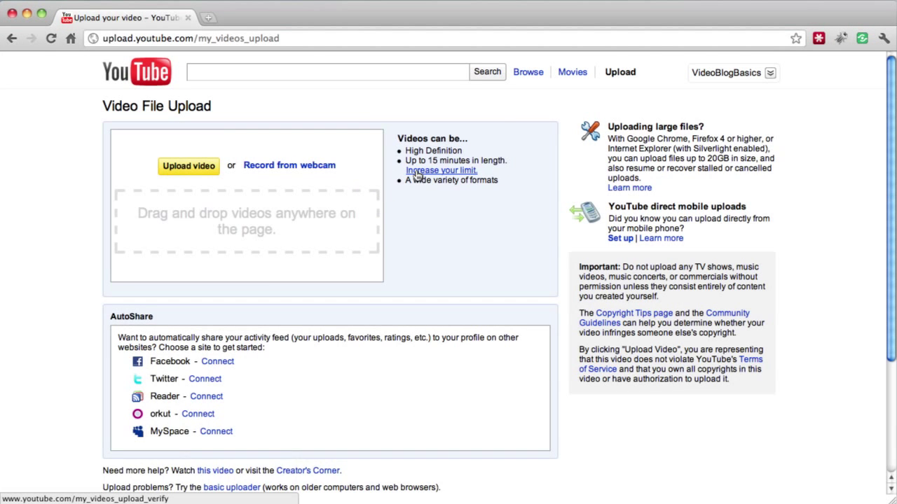
Start 'Increase your limit' and request a verification code sent by text message.
{"action": "left_click", "coordinate": [440, 171]}
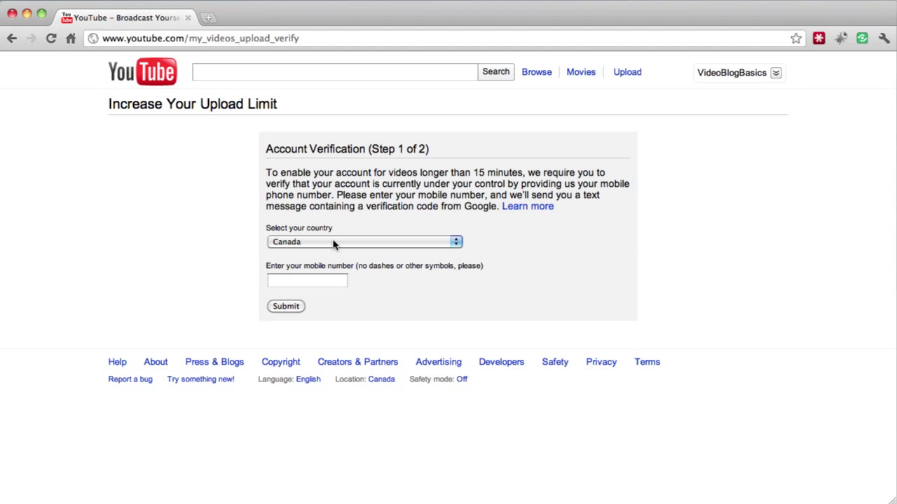
{"action": "mouse_move", "coordinate": [269, 197]}
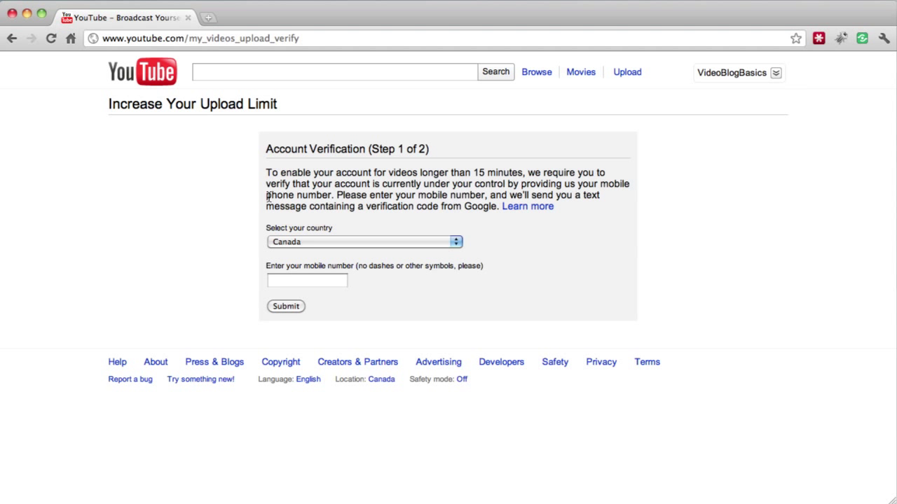
{"action": "left_click", "coordinate": [305, 280]}
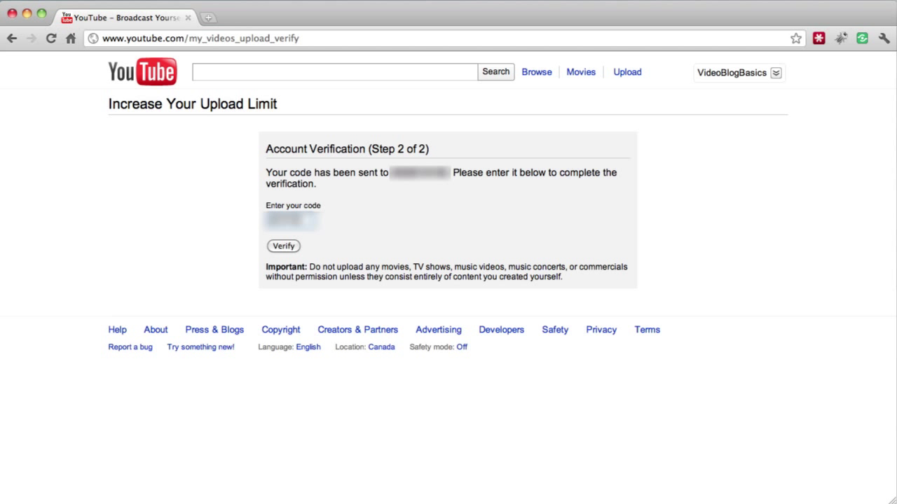
Submit the texted code to verify the account and enable uploads over 15 minutes.
{"action": "left_click", "coordinate": [283, 246]}
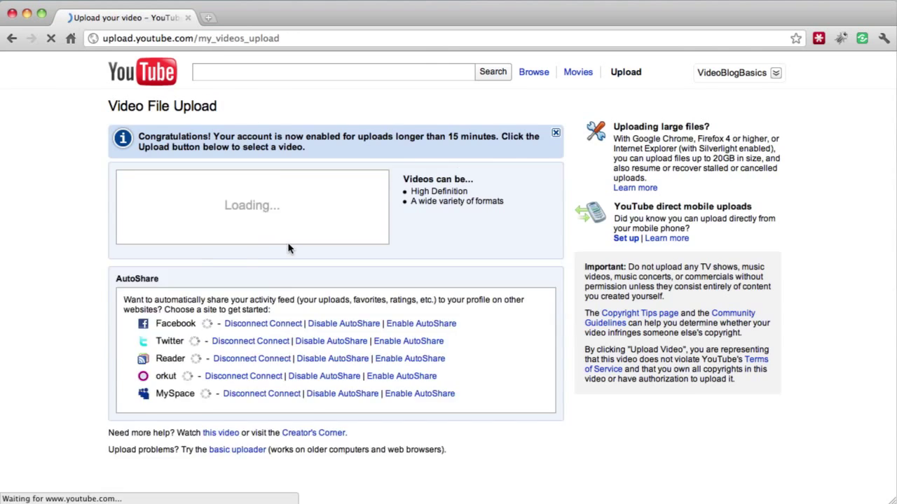